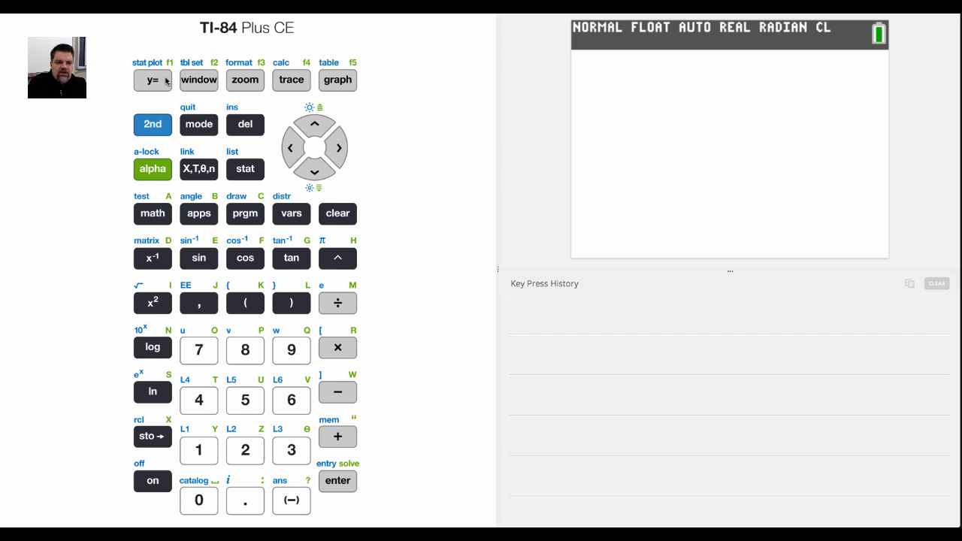
Step: Clear the old quadratic from Y1 and enter 3X−2 in the Y= editor
click(150, 80)
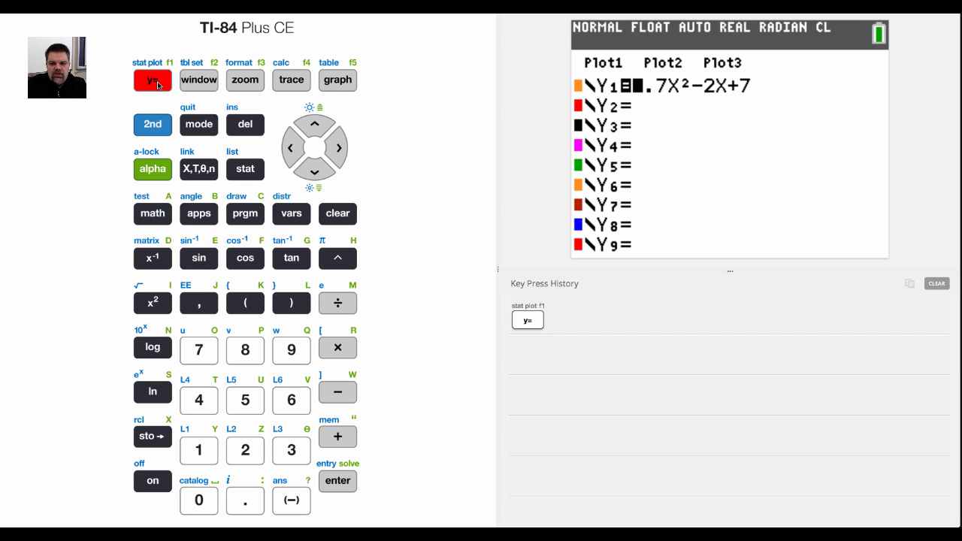
click(338, 214)
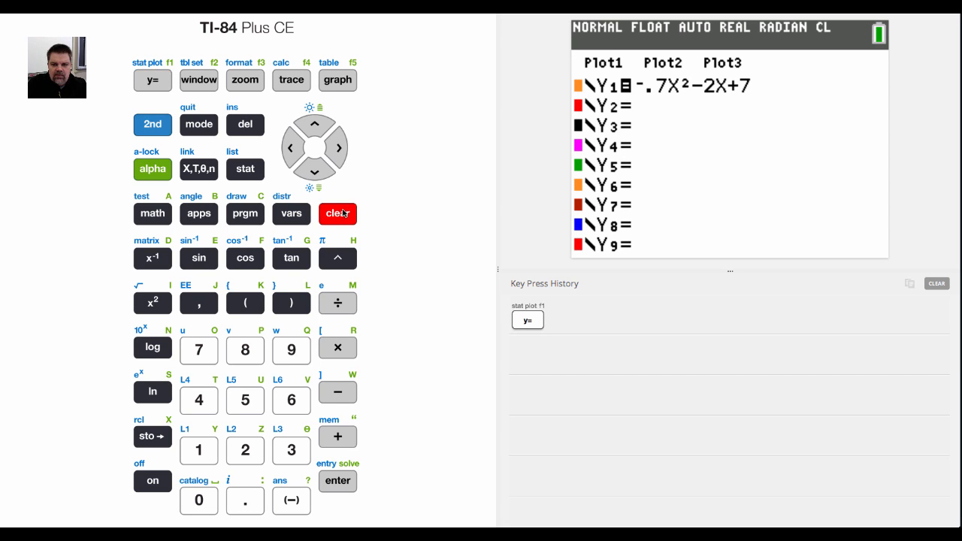
click(337, 214)
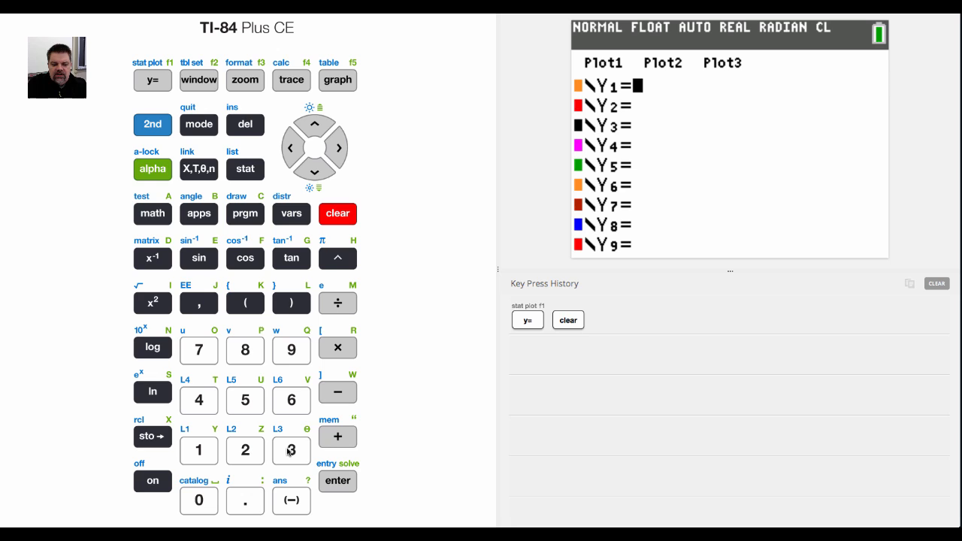
click(198, 168)
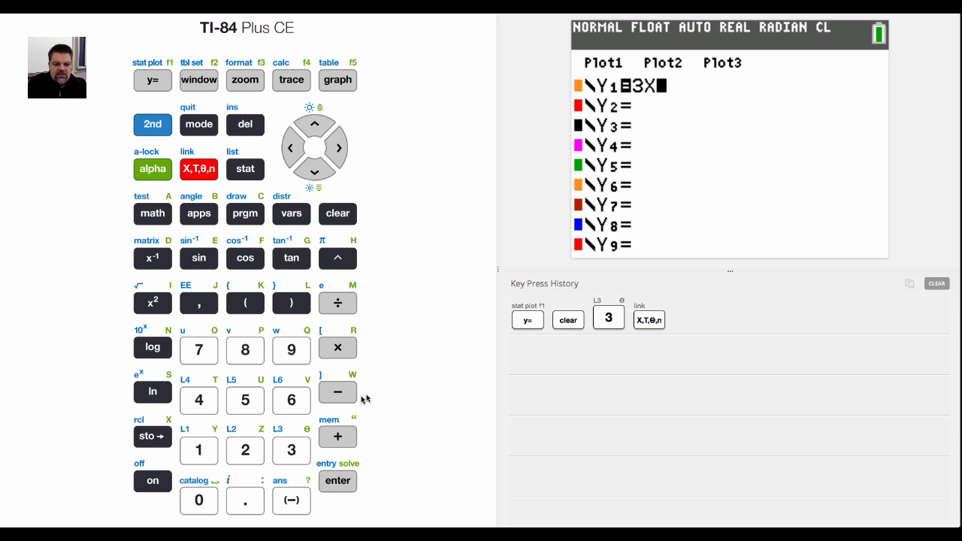
click(244, 451)
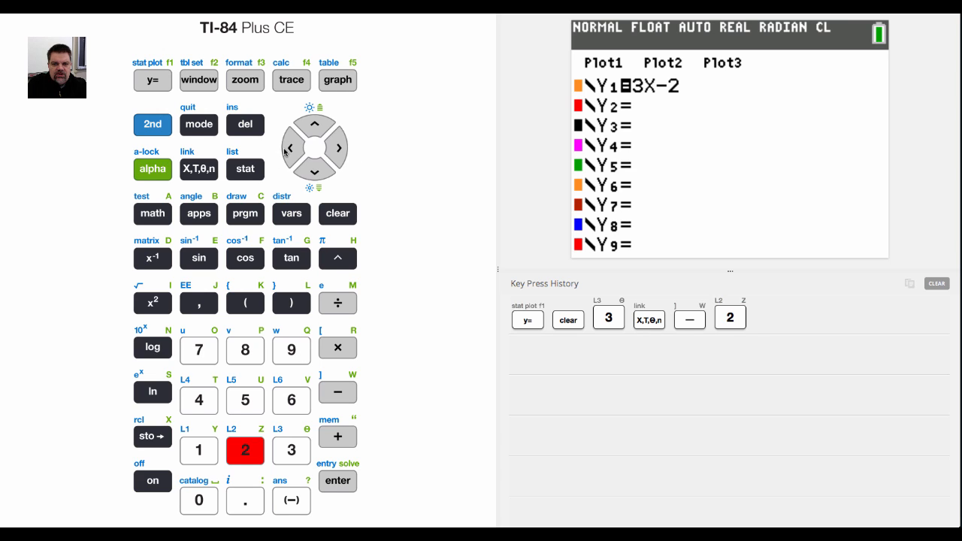
Step: Give Y1 = 3X−2 a BLUE graph colour and the thick line style
click(291, 147)
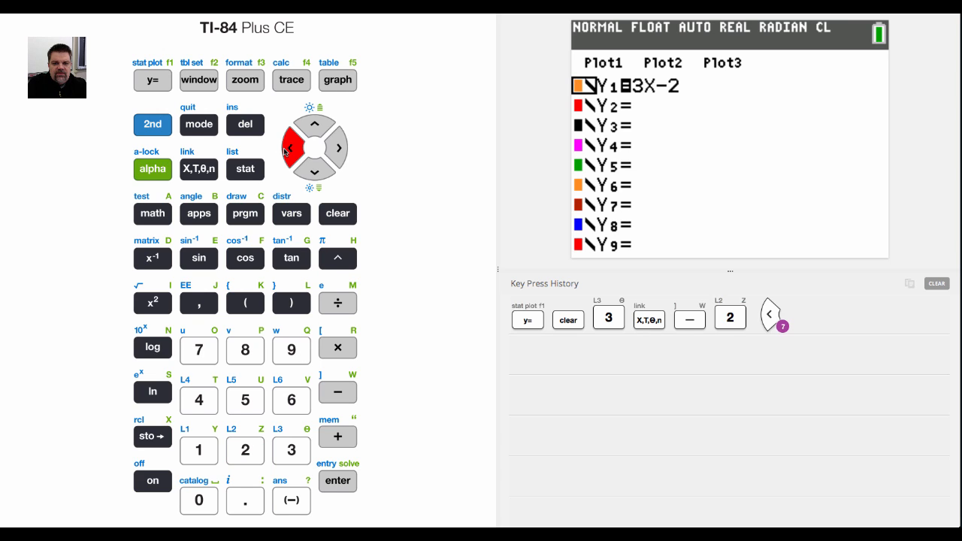
click(338, 481)
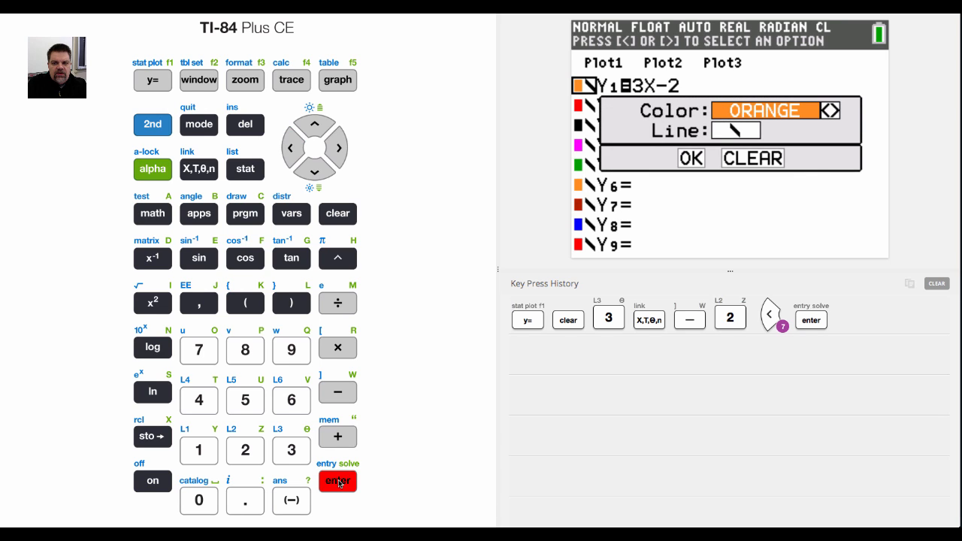
click(338, 147)
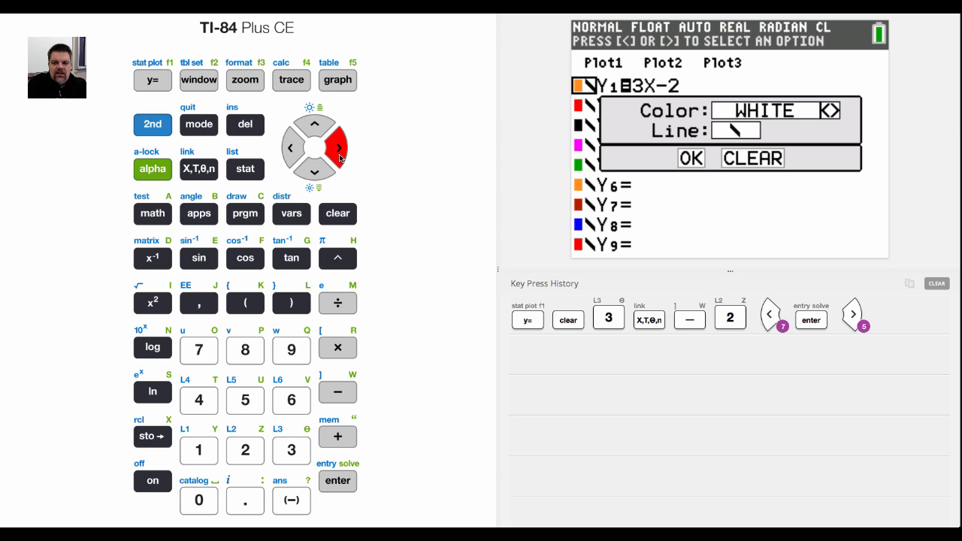
click(337, 146)
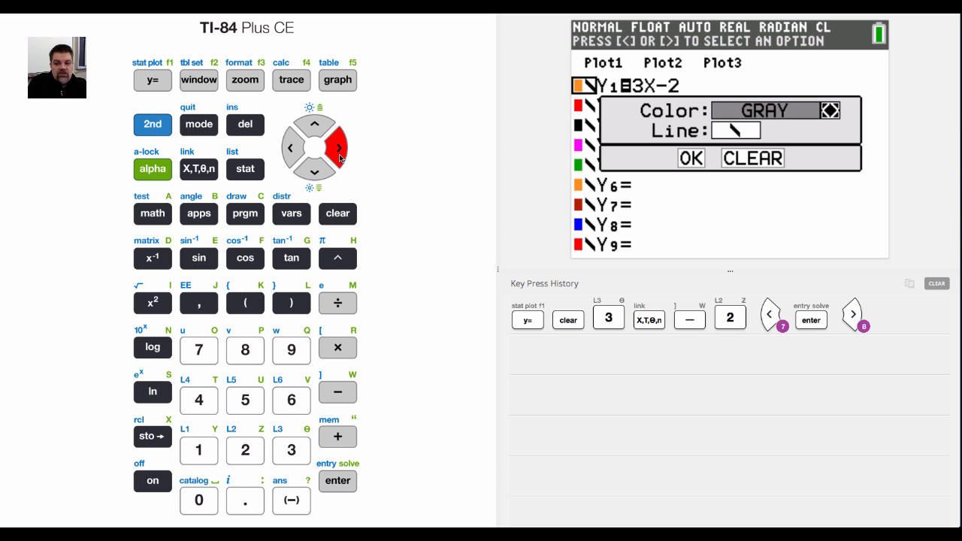
click(339, 148)
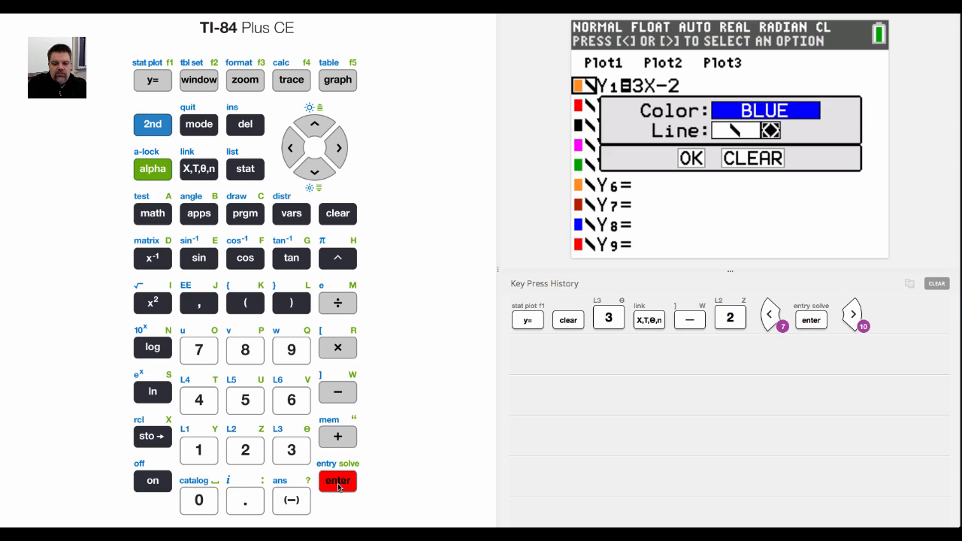
click(337, 147)
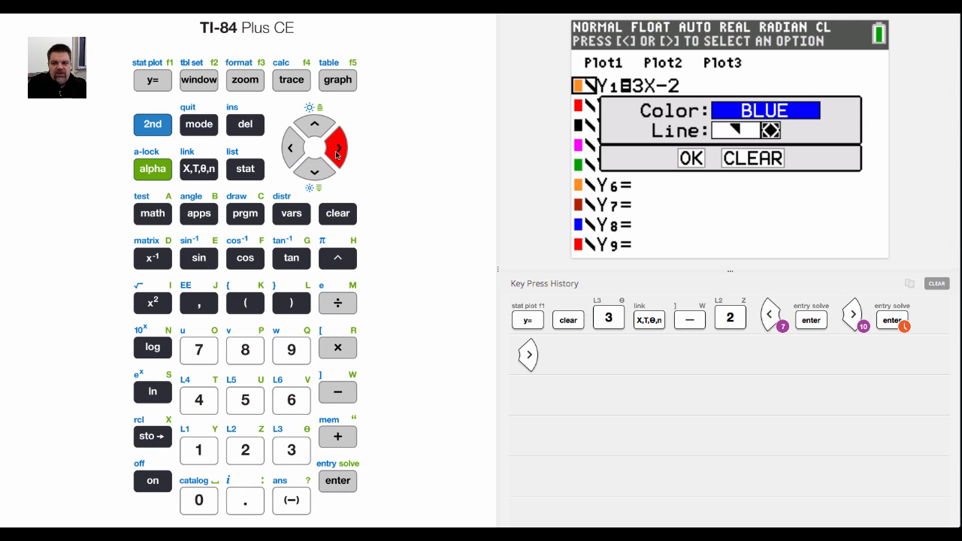
click(336, 147)
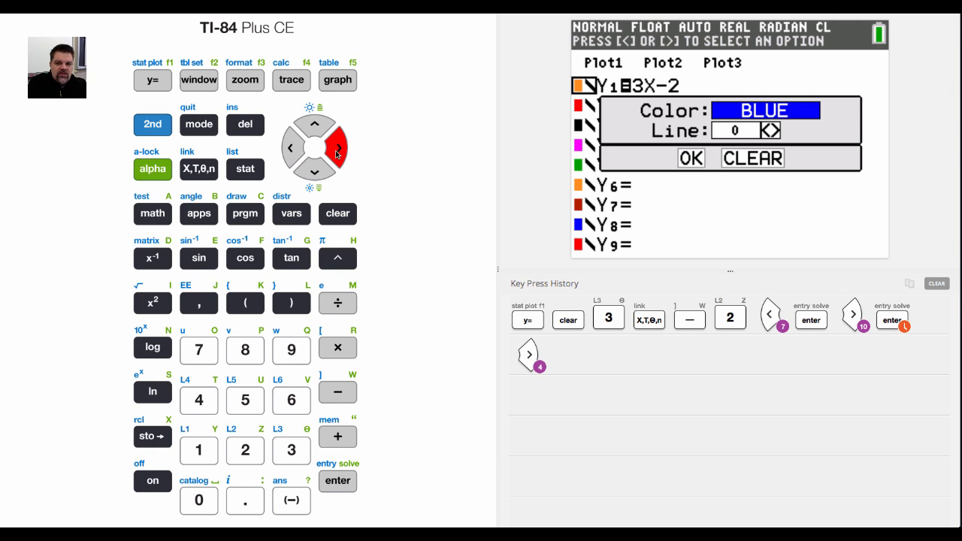
click(335, 147)
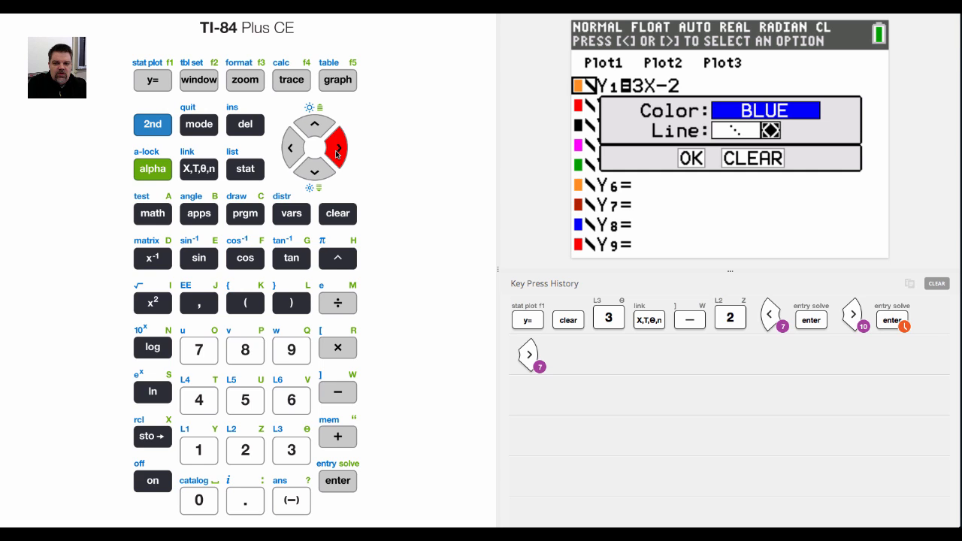
click(334, 147)
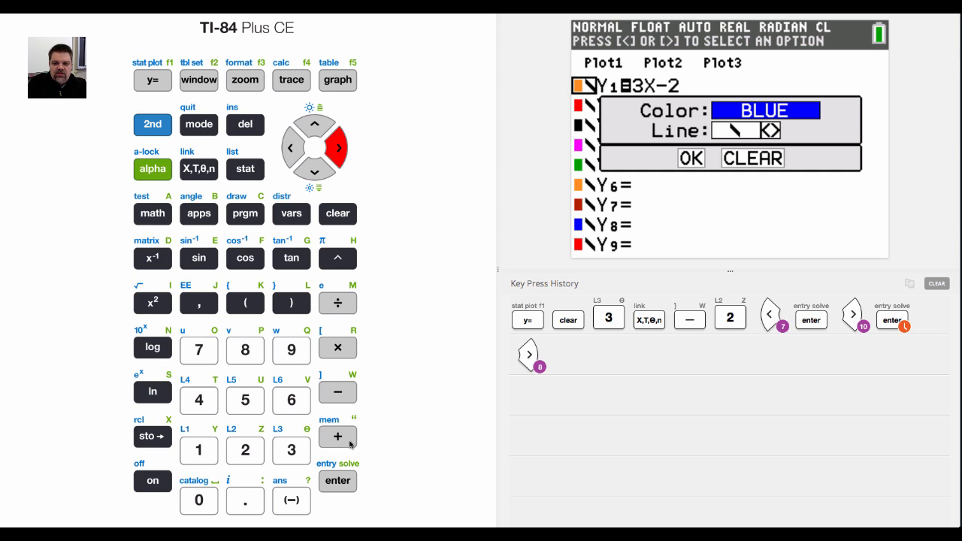
click(316, 170)
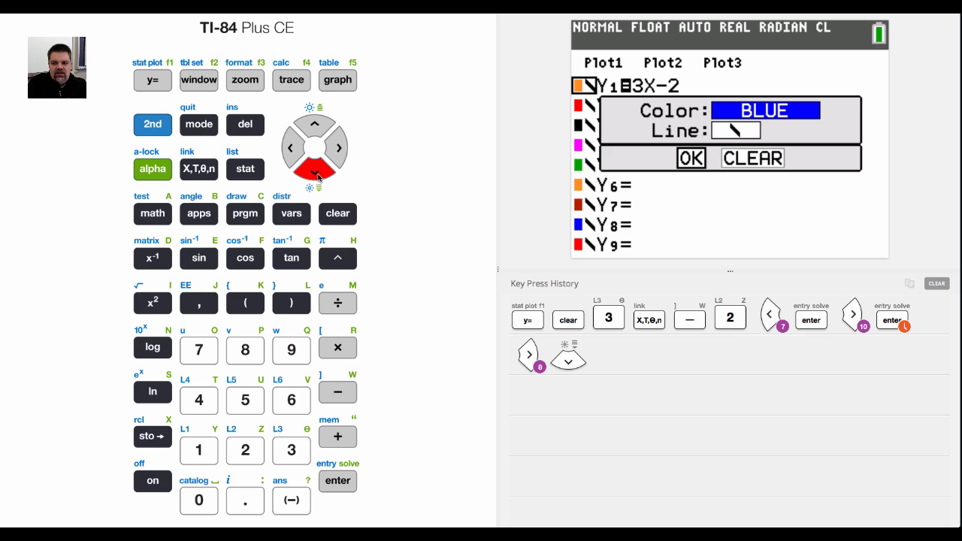
click(337, 481)
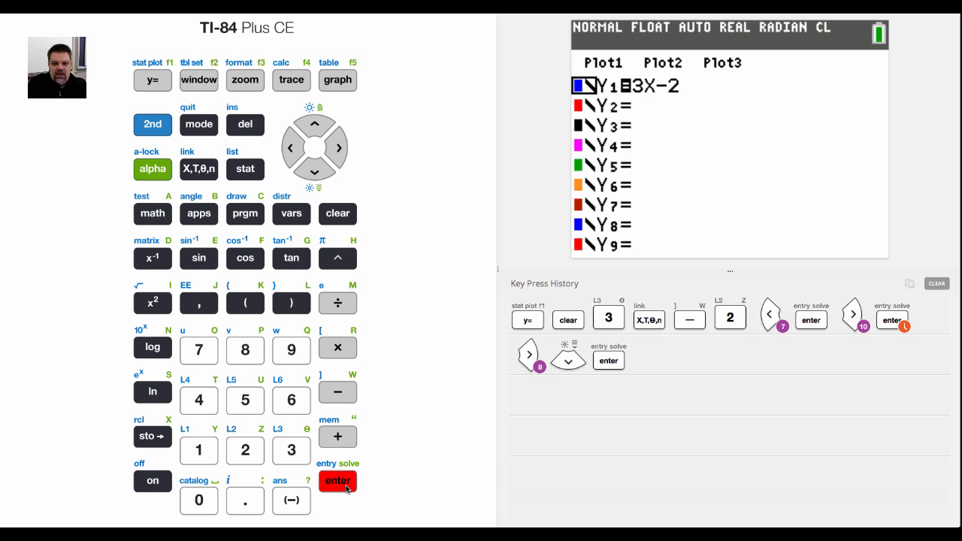
Step: Draw the blue graph of Y1 = 3X−2, then engage 2nd for format settings
click(337, 81)
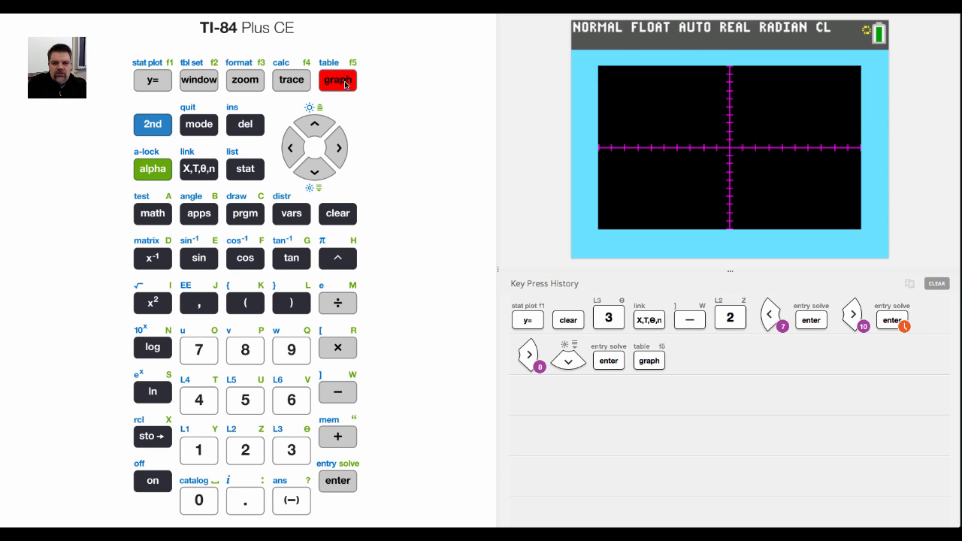
click(337, 81)
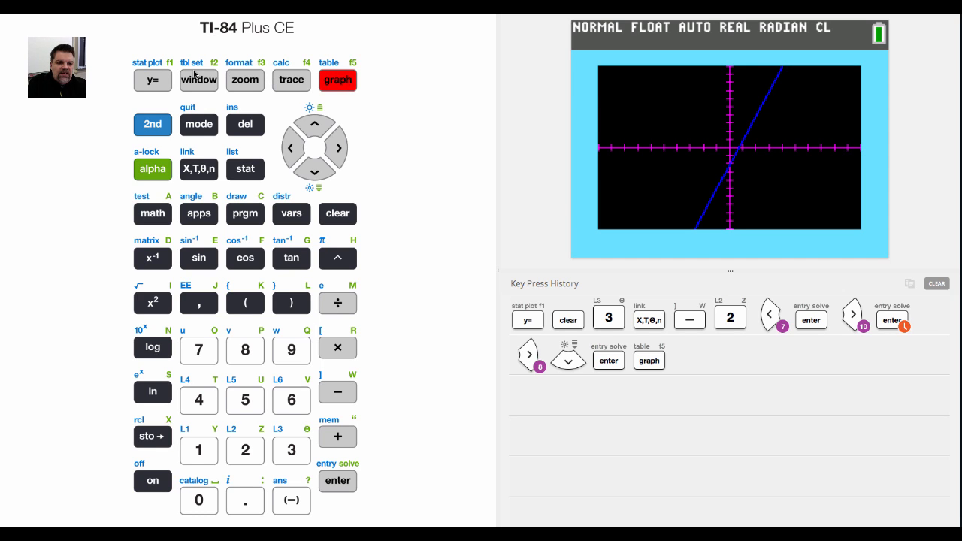
click(151, 124)
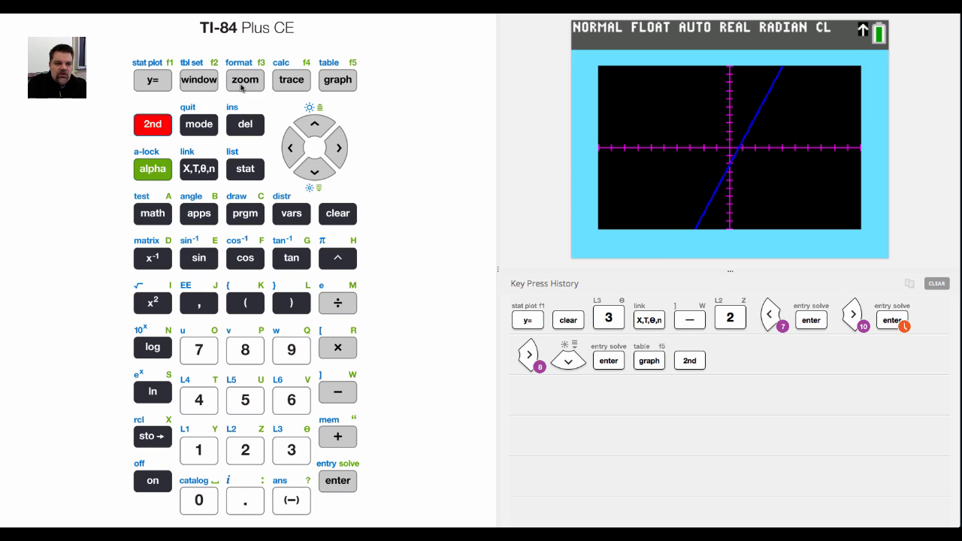
Step: In FORMAT, set Axes to RED, Background Off and BorderColor 1, then graph
click(244, 80)
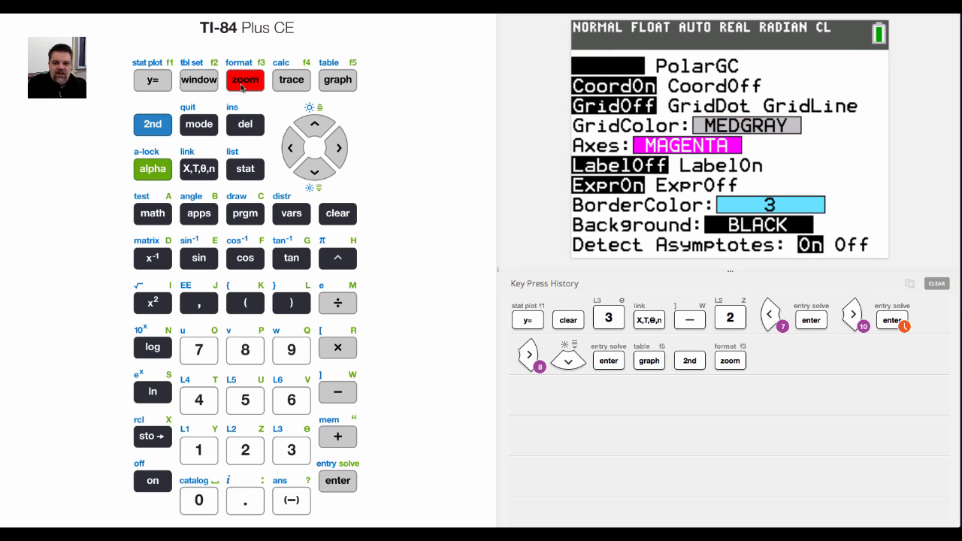
click(314, 172)
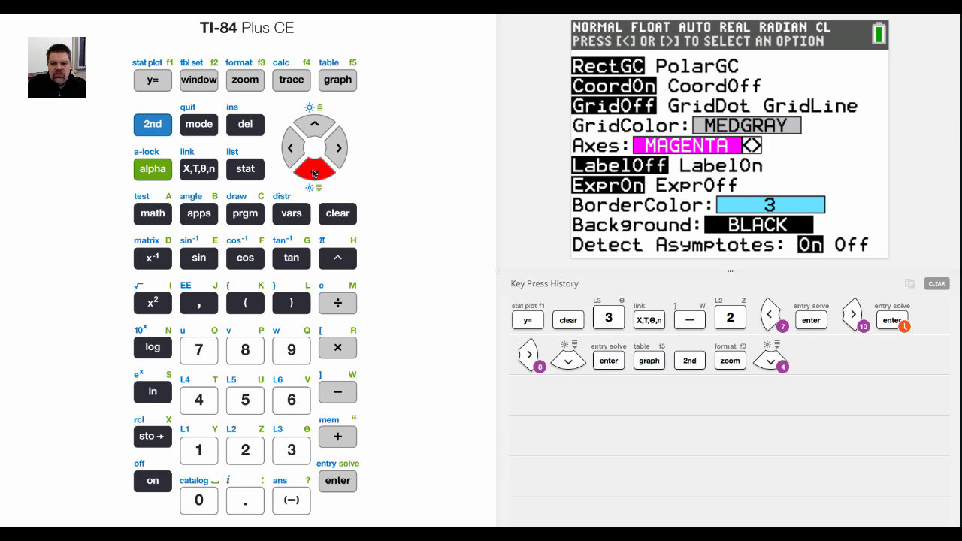
click(290, 148)
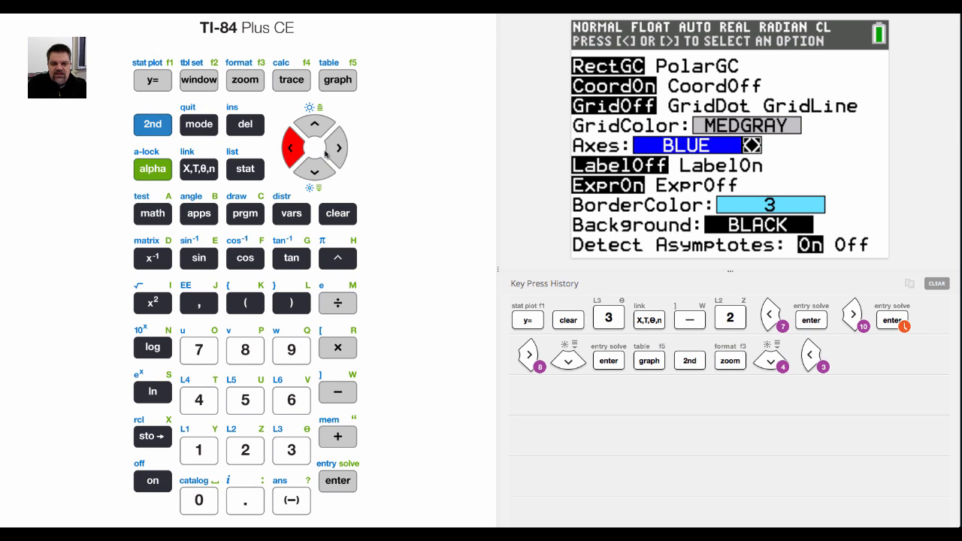
click(336, 147)
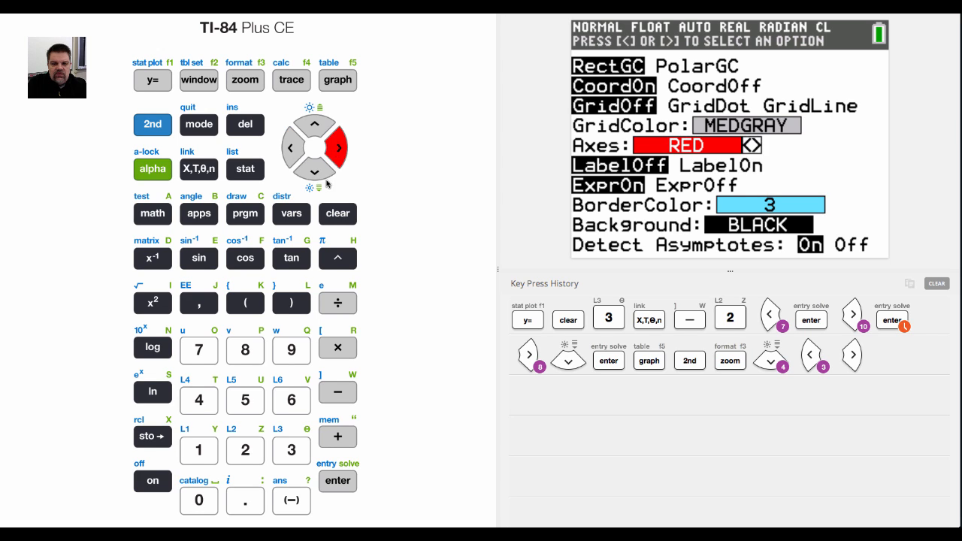
click(316, 172)
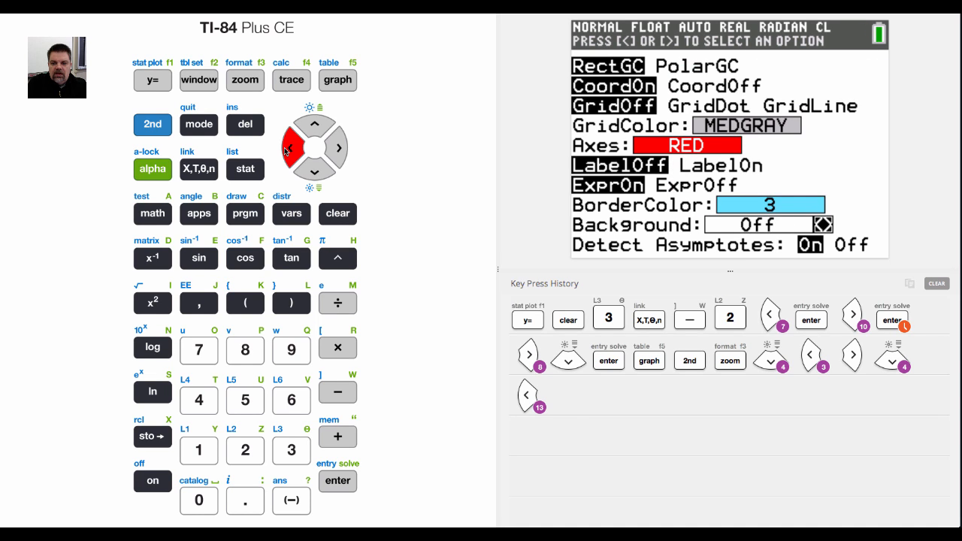
click(314, 124)
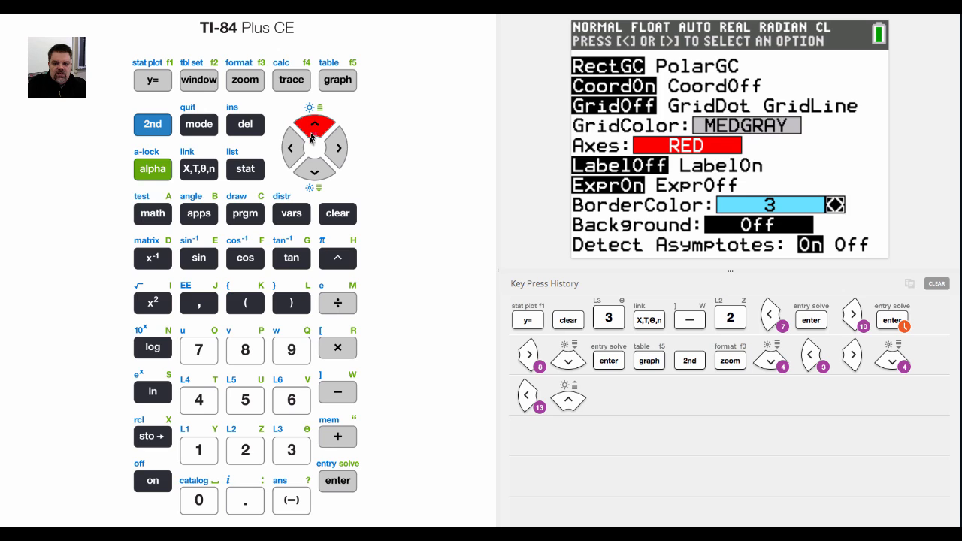
click(290, 148)
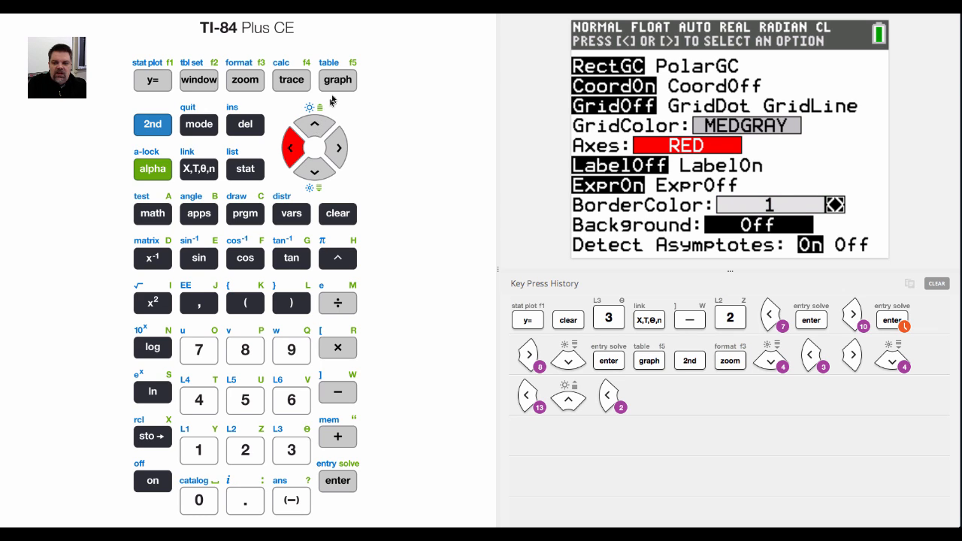
click(337, 79)
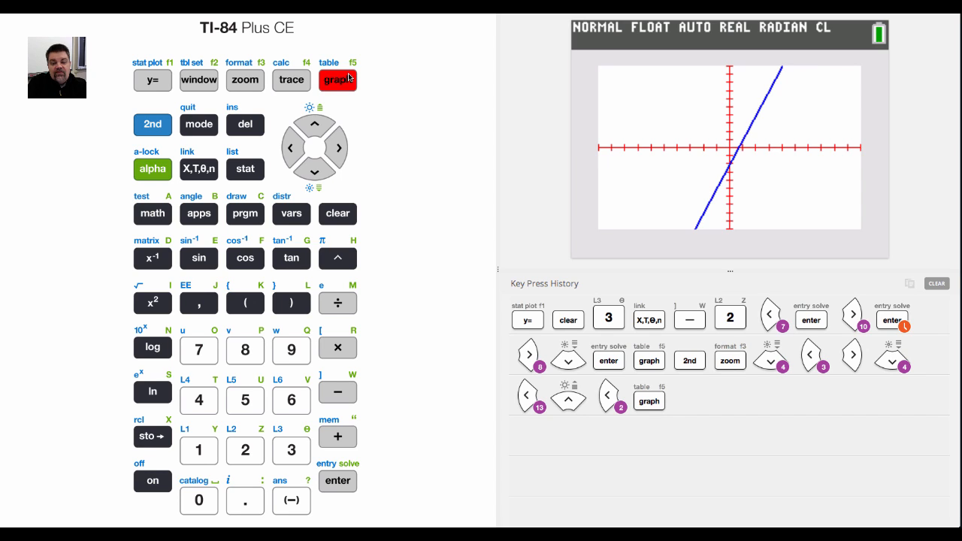
Step: Redraw the recoloured graph of 3X−2 and bring up the MODE screen
click(337, 81)
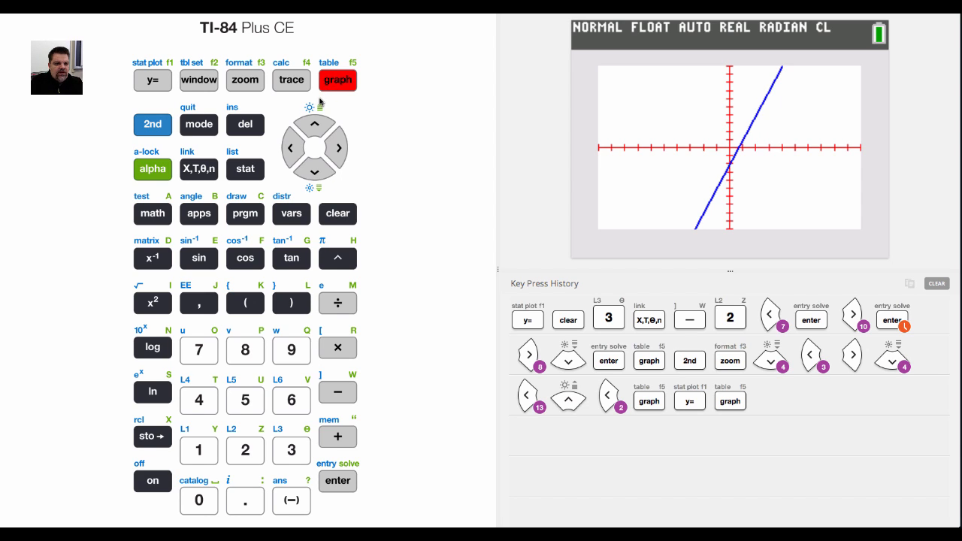
click(198, 124)
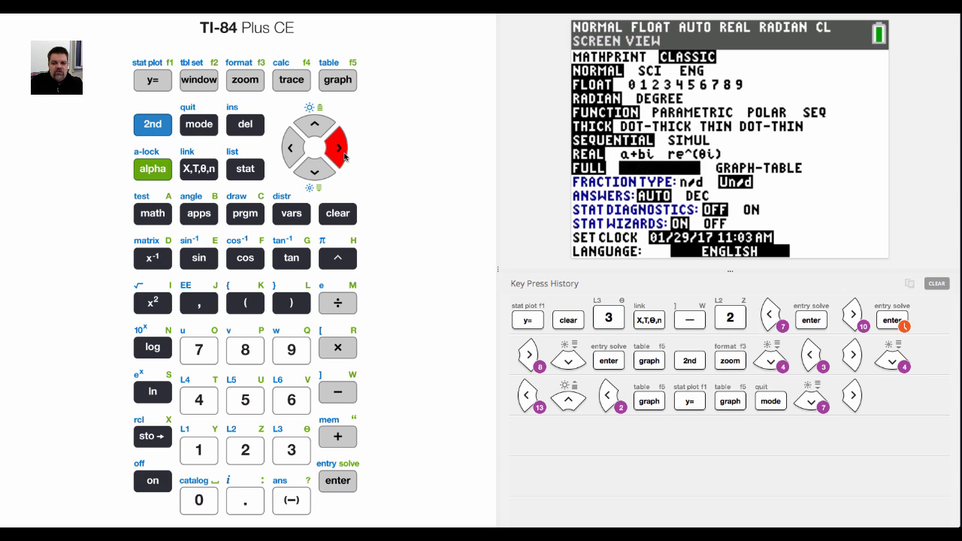
Step: Switch the mode to GRAPH-TABLE, draw the split view, and engage 2nd for TBLSET
click(337, 147)
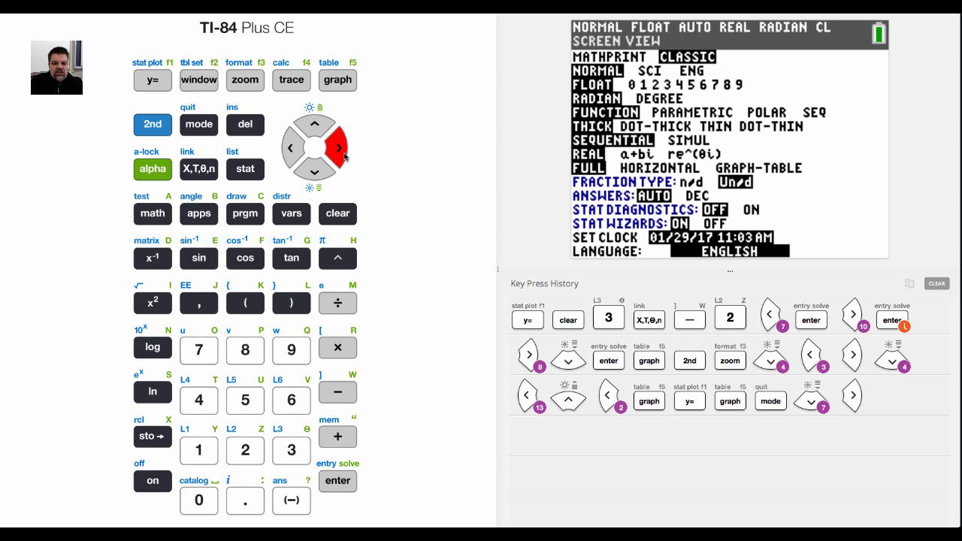
click(337, 146)
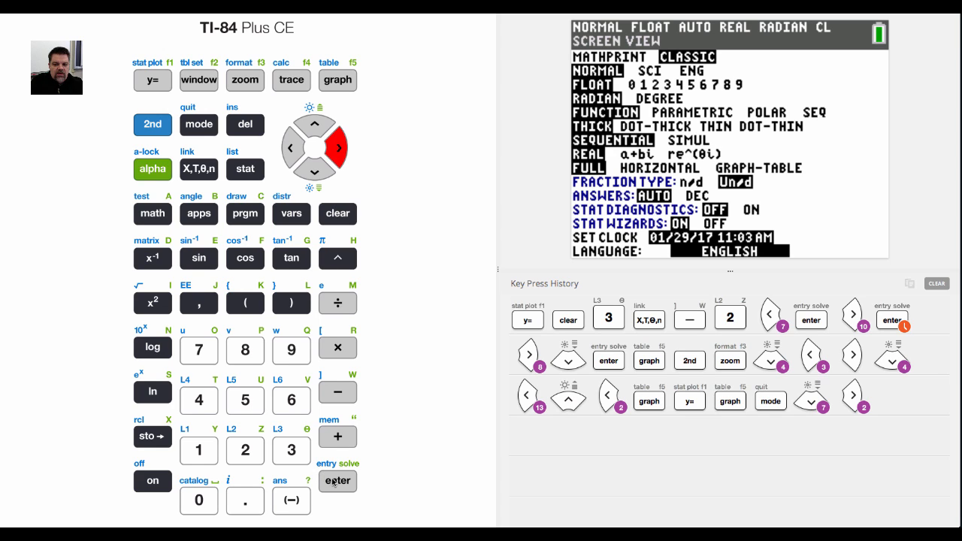
click(338, 79)
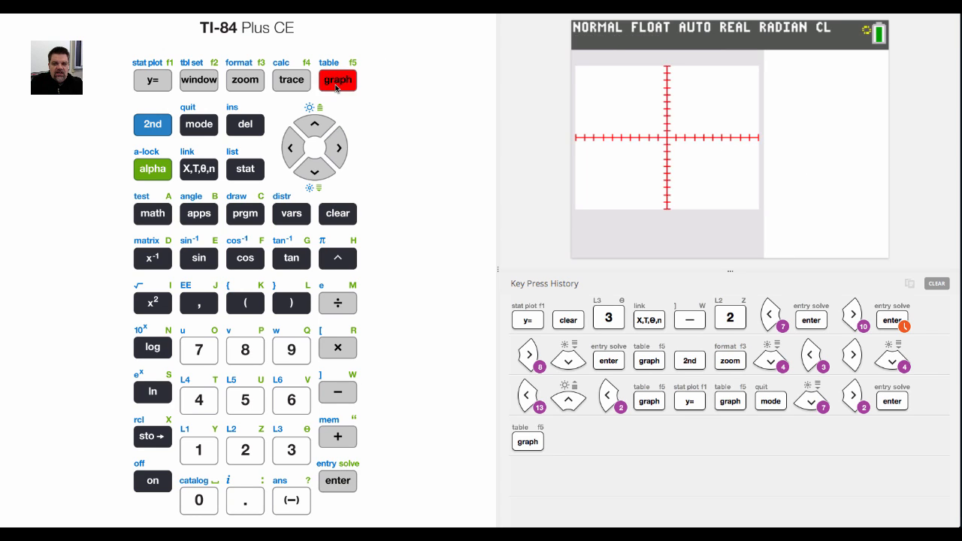
click(338, 80)
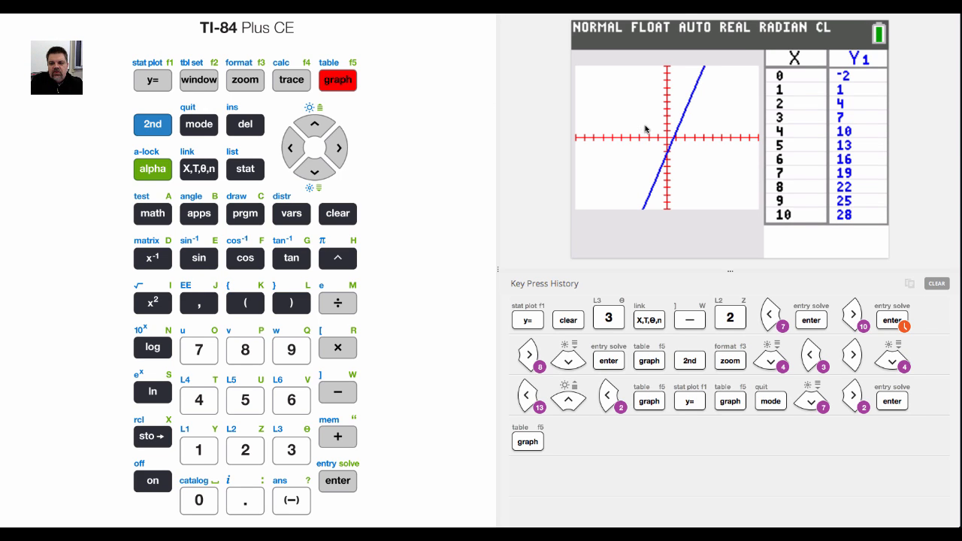
mouse_move(807, 115)
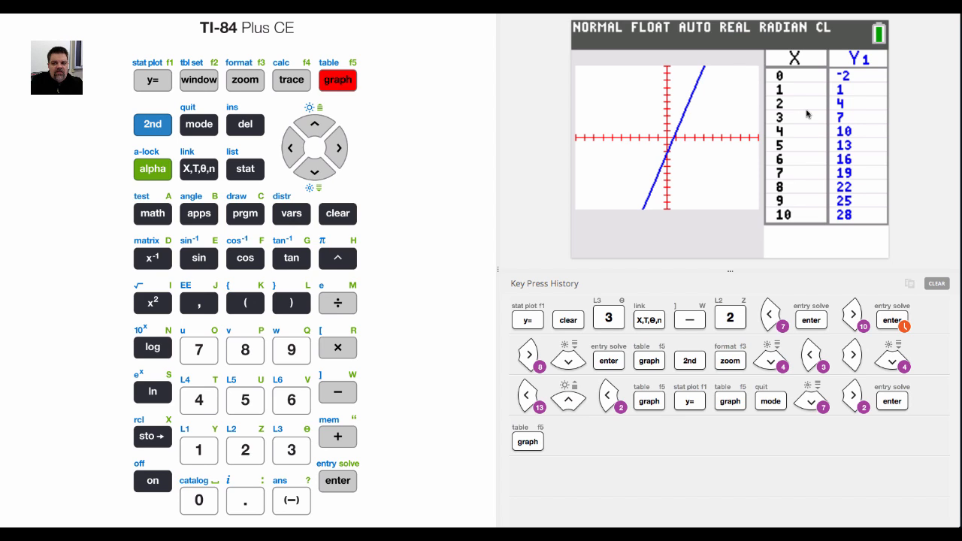
mouse_move(791, 114)
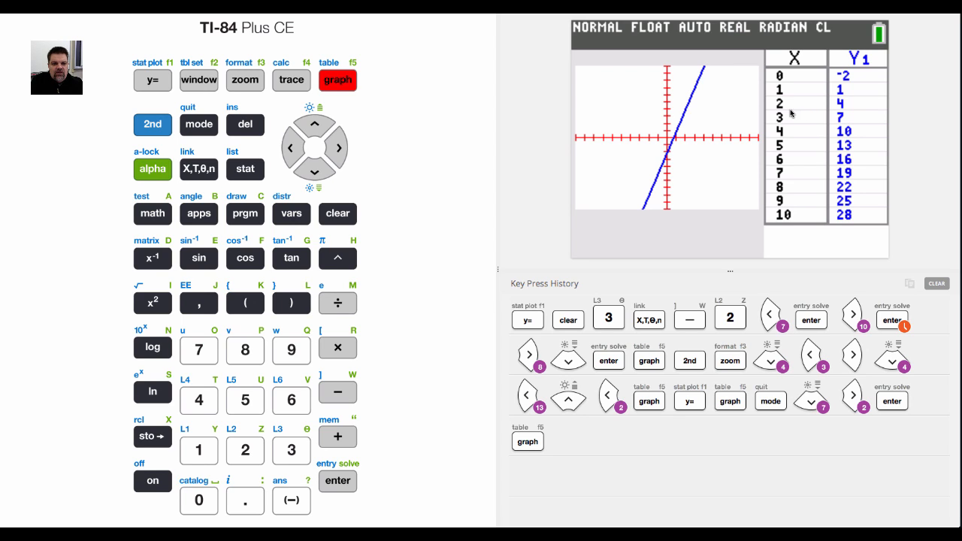
click(152, 124)
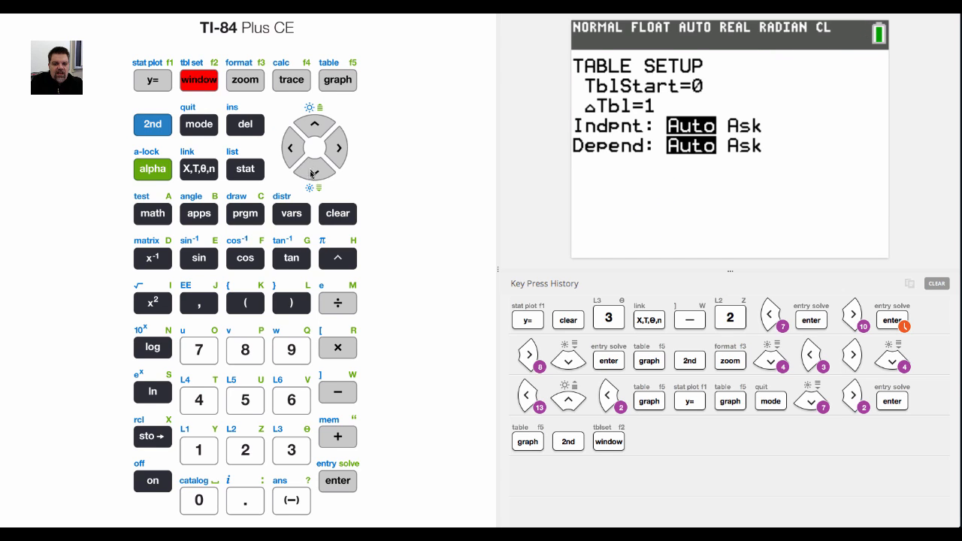
Step: Set TblStart to −4 and ΔTbl to .5, then redraw the graph beside the table
click(291, 501)
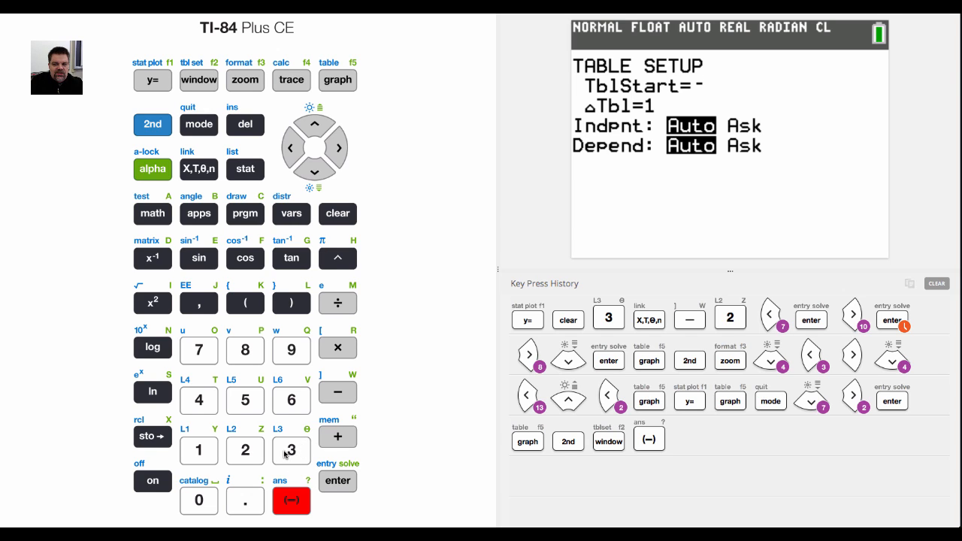
click(198, 400)
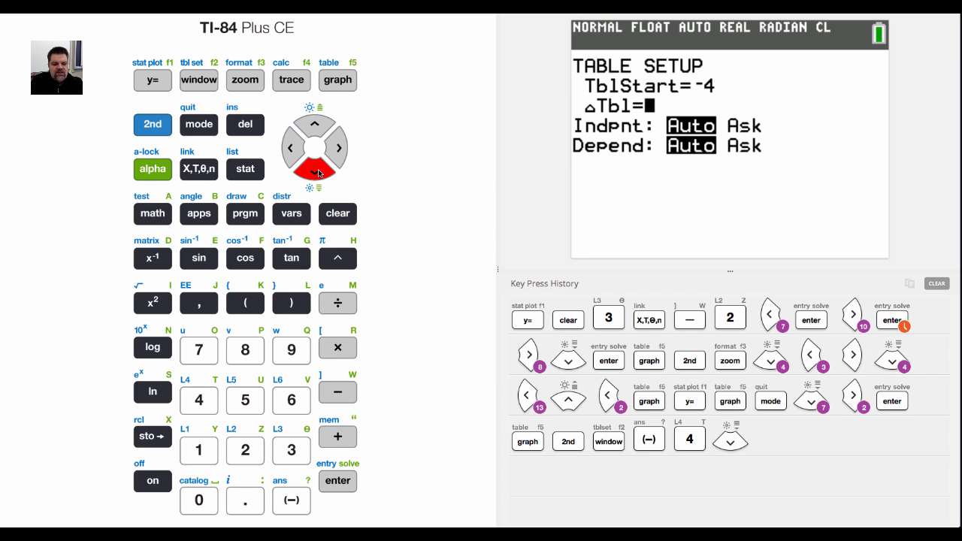
click(244, 400)
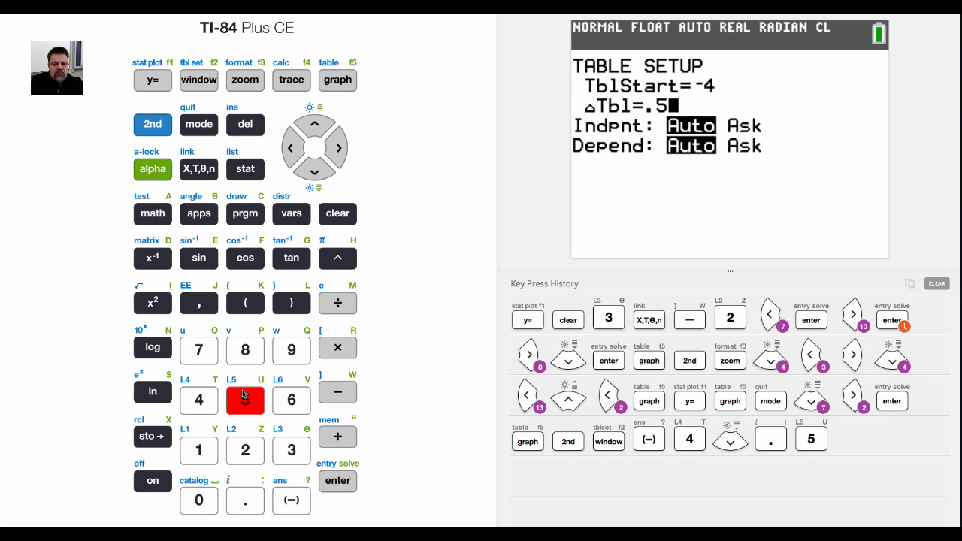
click(338, 80)
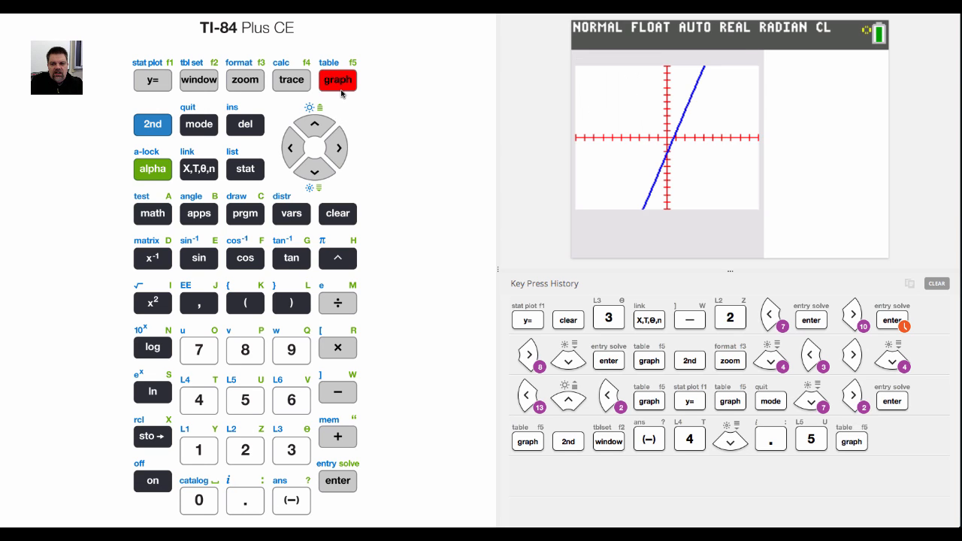